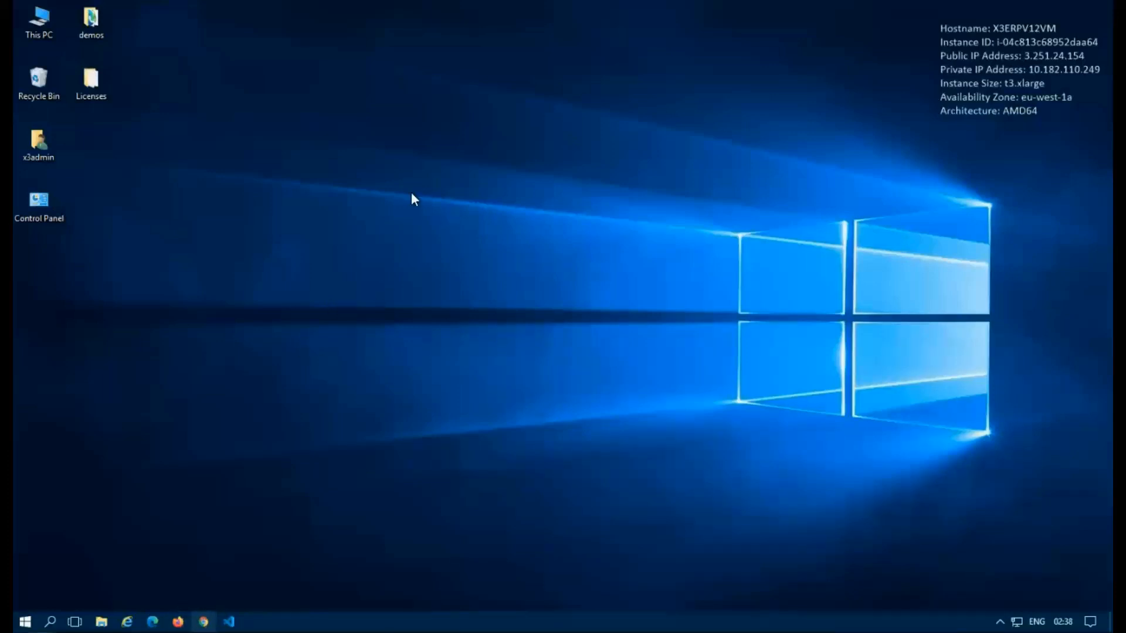
# Sign in to Sage X3 as admin from Chrome, reaching the System administrator landing page
pyautogui.click(203, 622)
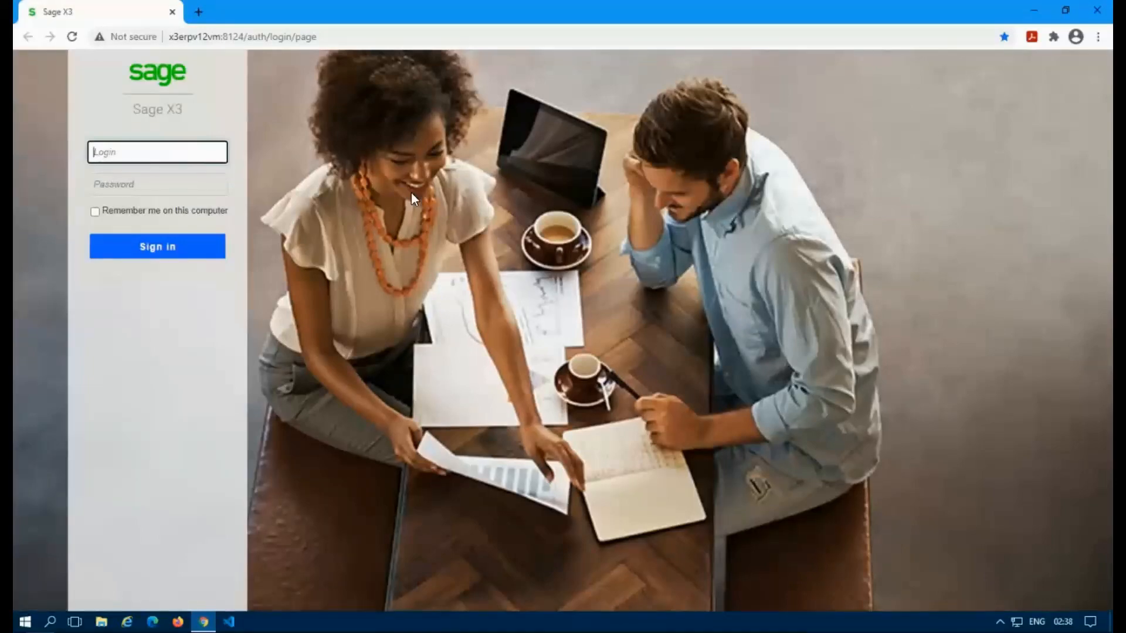
pyautogui.write('admin')
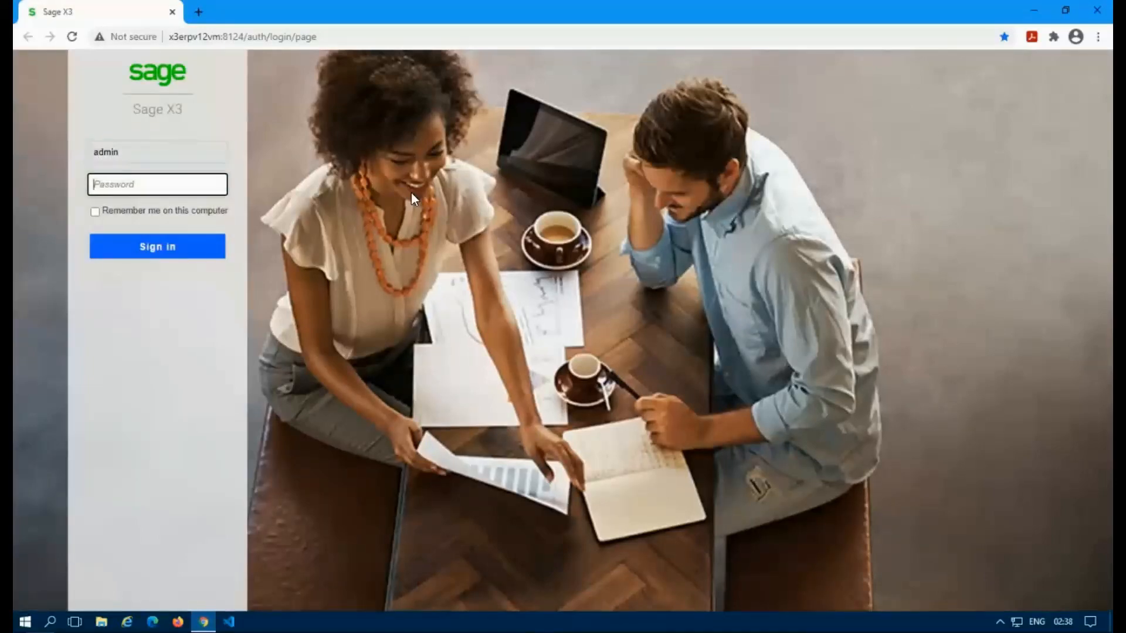
pyautogui.click(156, 246)
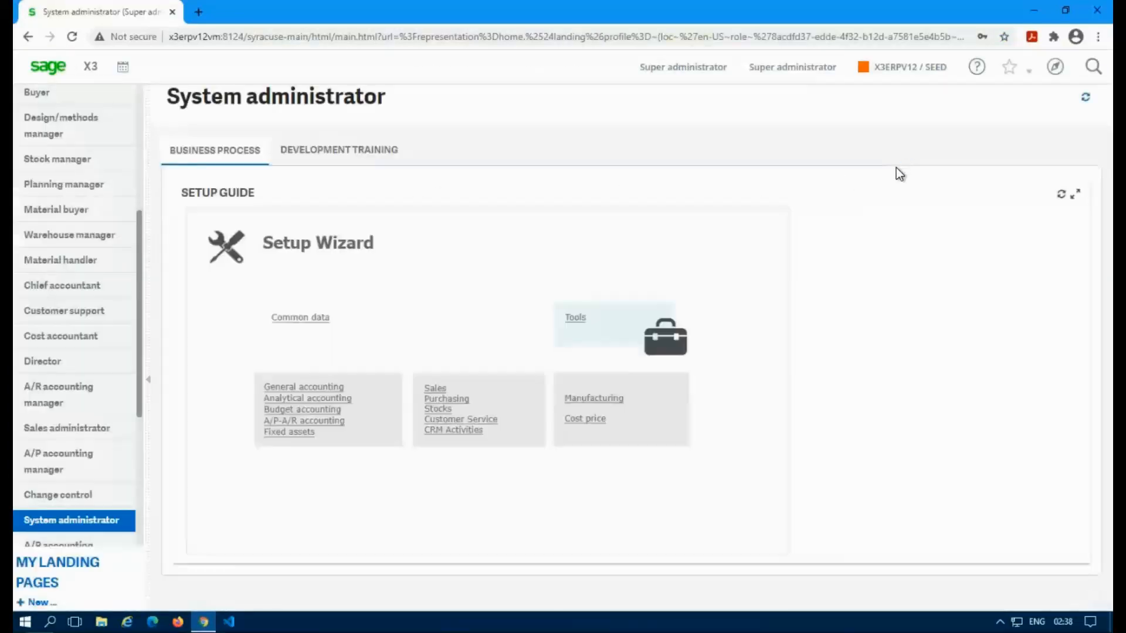
# Bring up the navigation menu scrolled to the Administration Usage entries
pyautogui.click(1091, 66)
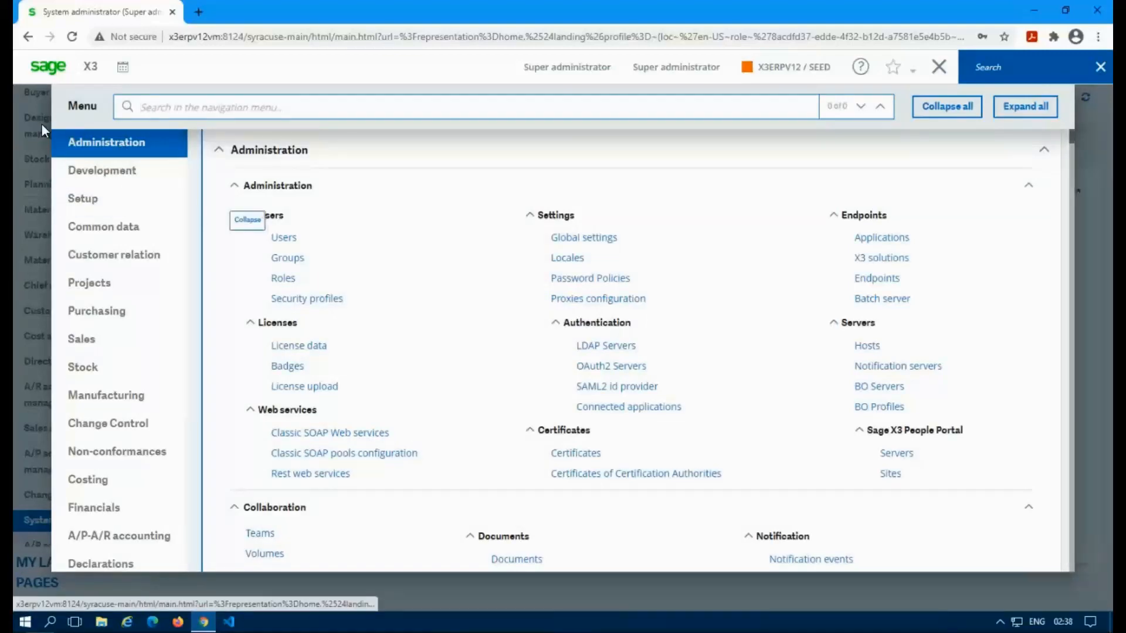
pyautogui.scroll(-3)
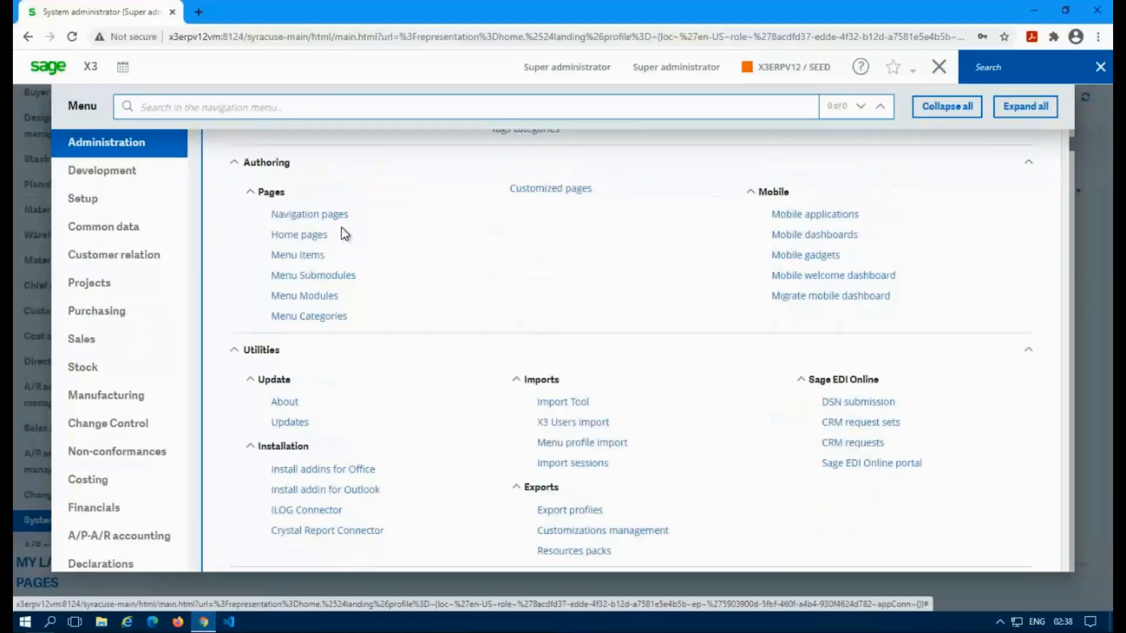
pyautogui.scroll(-3)
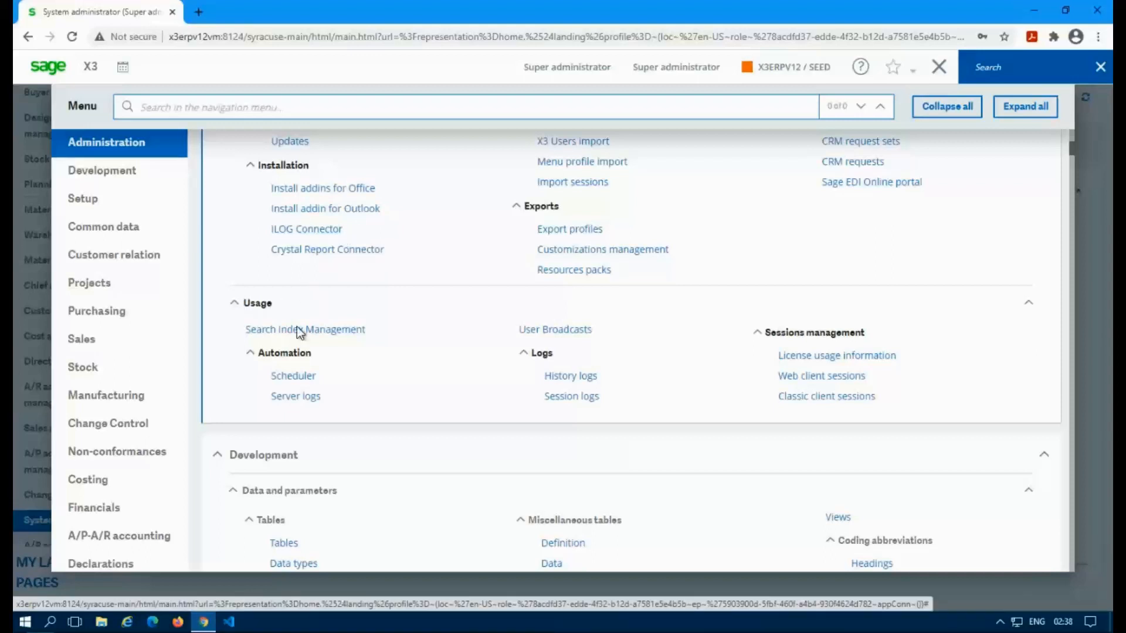
# Go to Search Index Management for X3ERPV12 / SEED, glance at the entity list, keep 'modified records only'
pyautogui.click(305, 329)
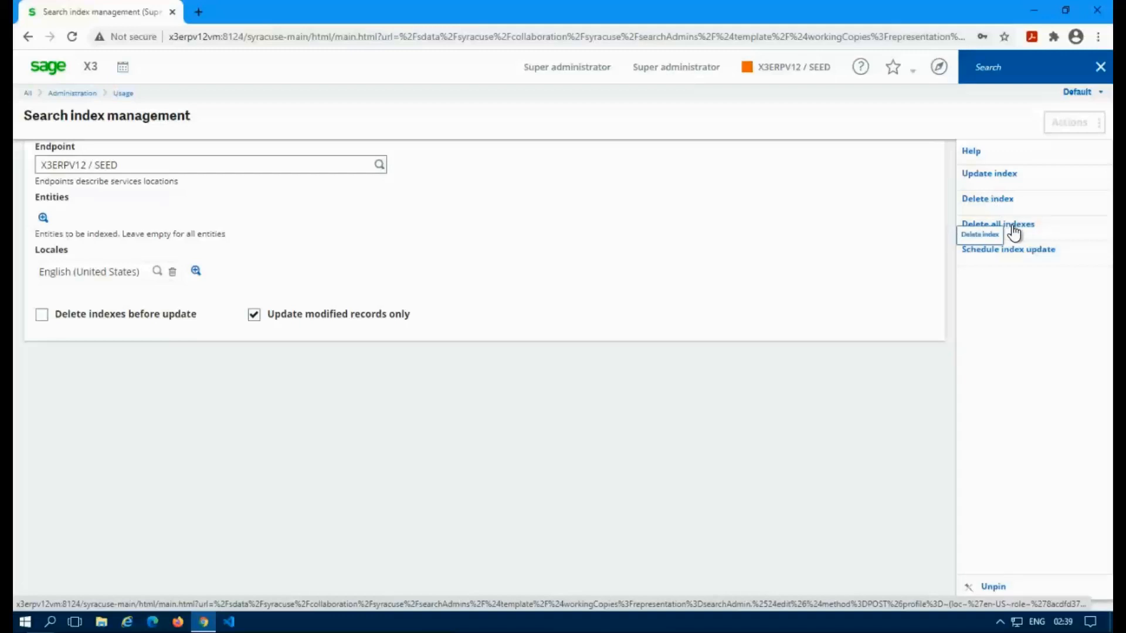
pyautogui.moveTo(1028, 235)
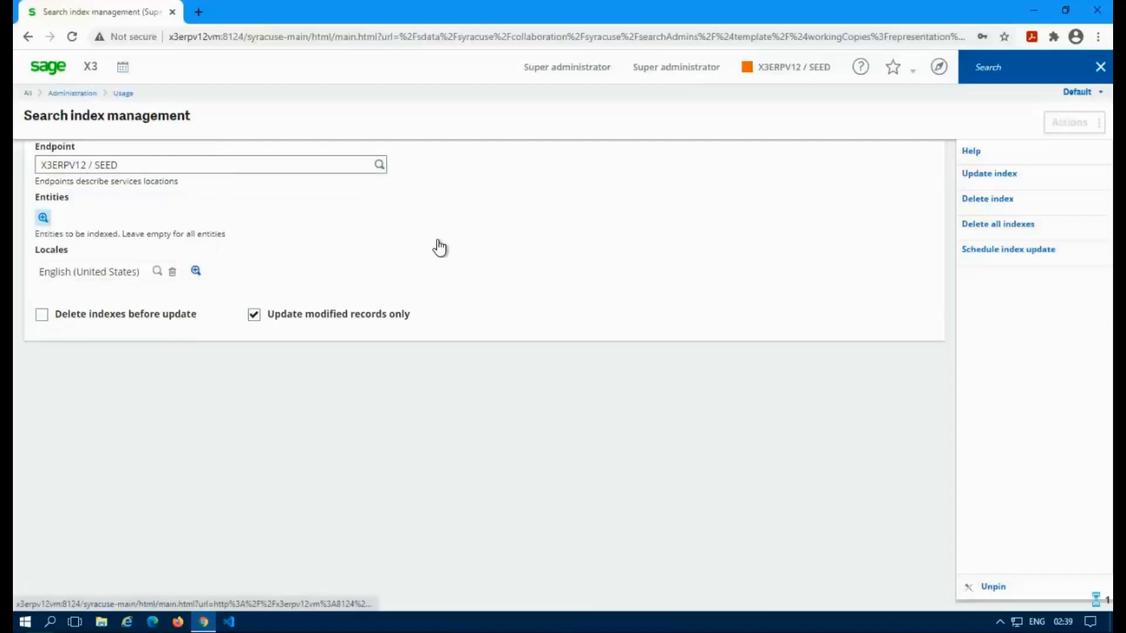
pyautogui.click(42, 218)
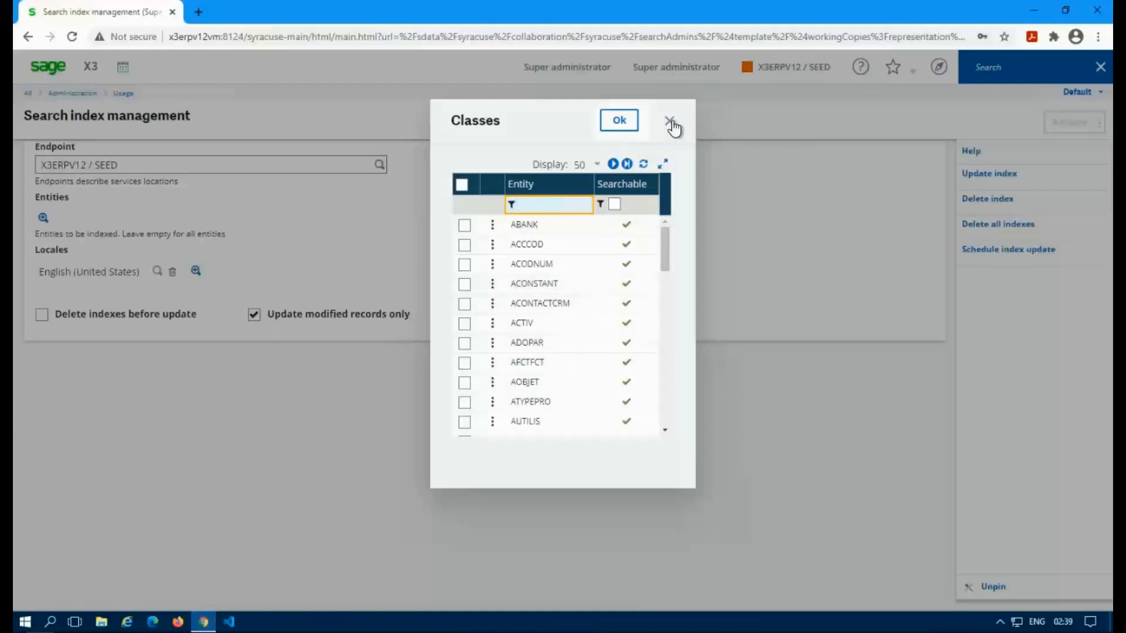
pyautogui.click(669, 120)
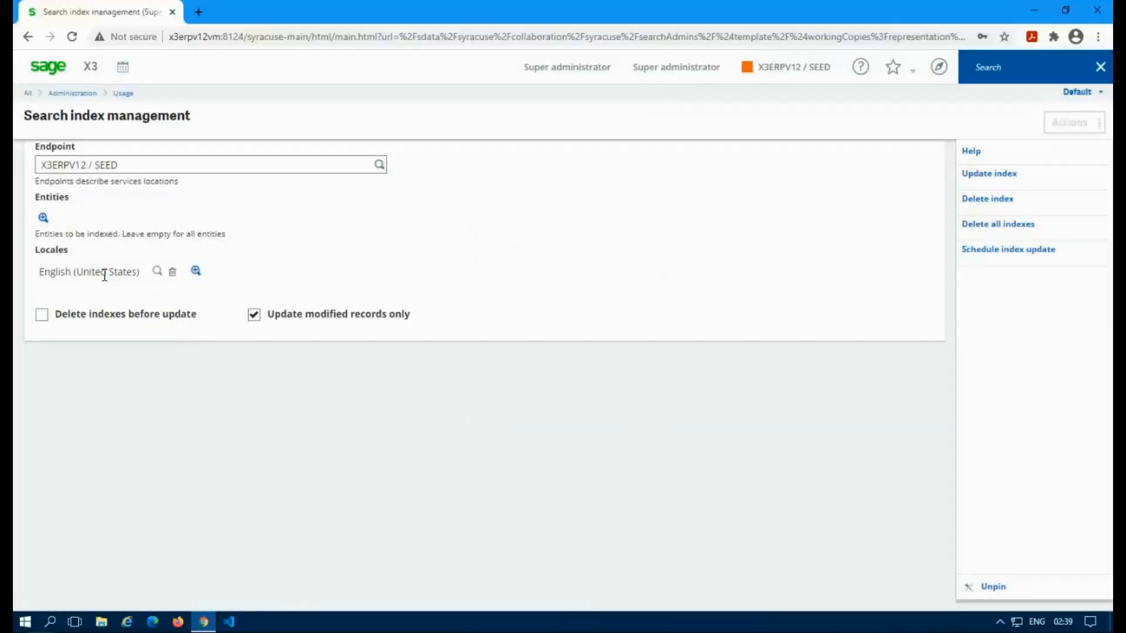
pyautogui.click(41, 314)
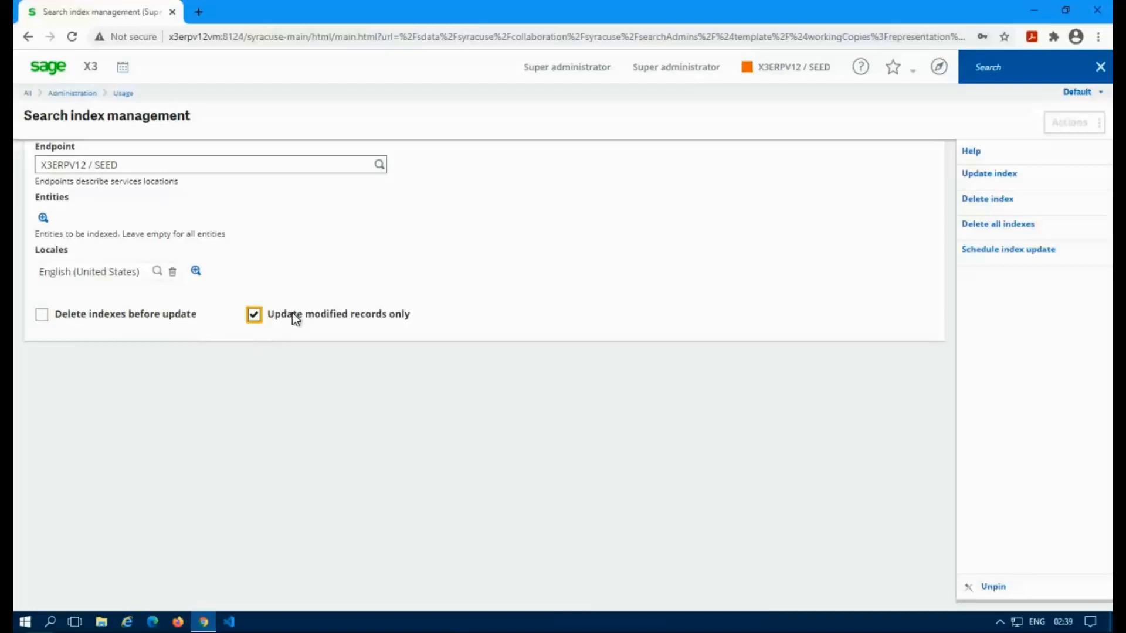
pyautogui.moveTo(141, 324)
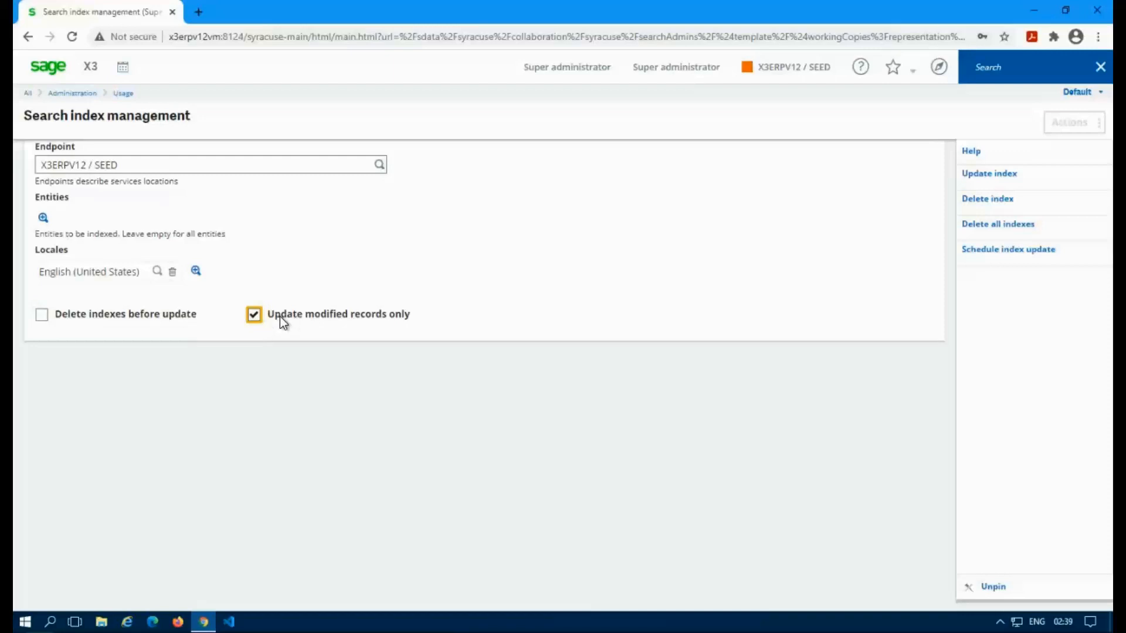
pyautogui.moveTo(292, 318)
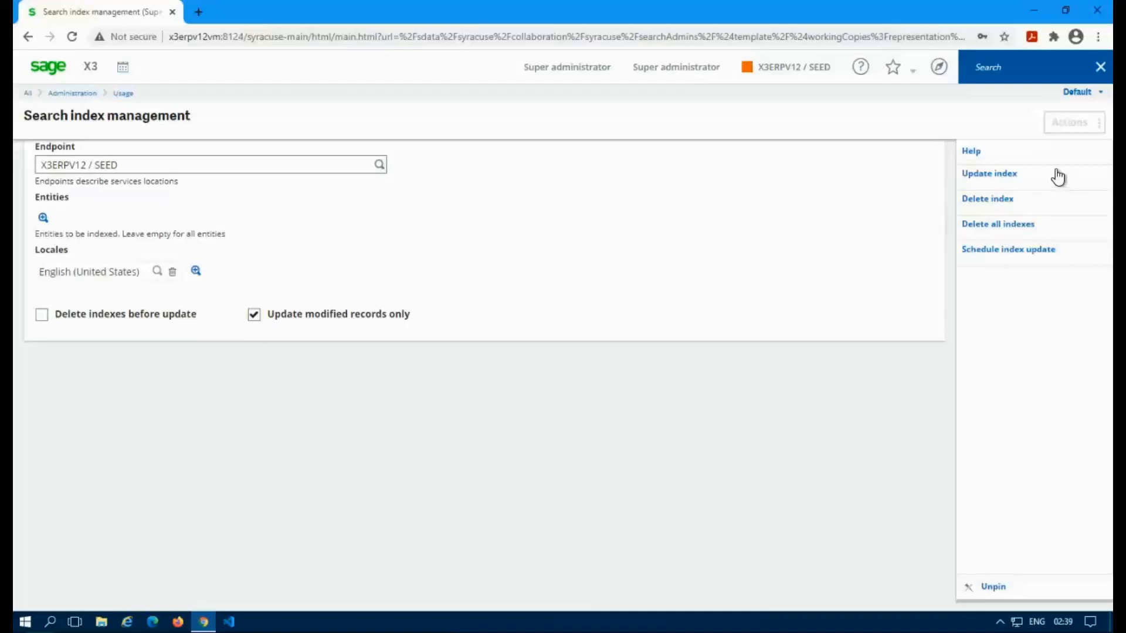
# Run an index update for X3ERPV12_SEED en-US and review its job log of indexed entities
pyautogui.click(988, 173)
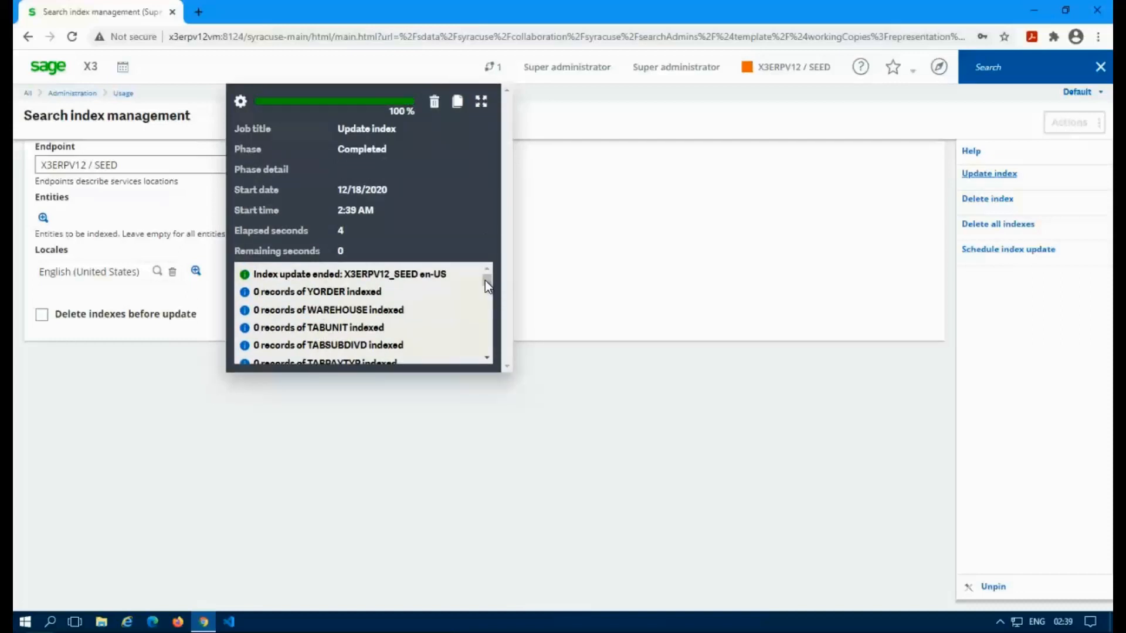
pyautogui.scroll(-3)
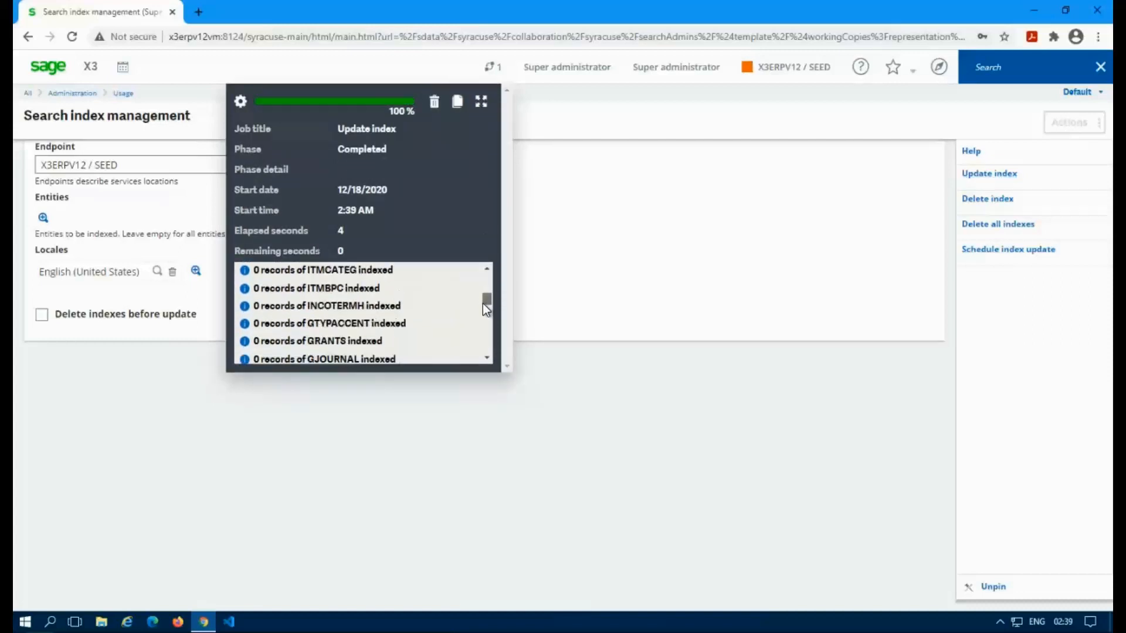
pyautogui.scroll(-3)
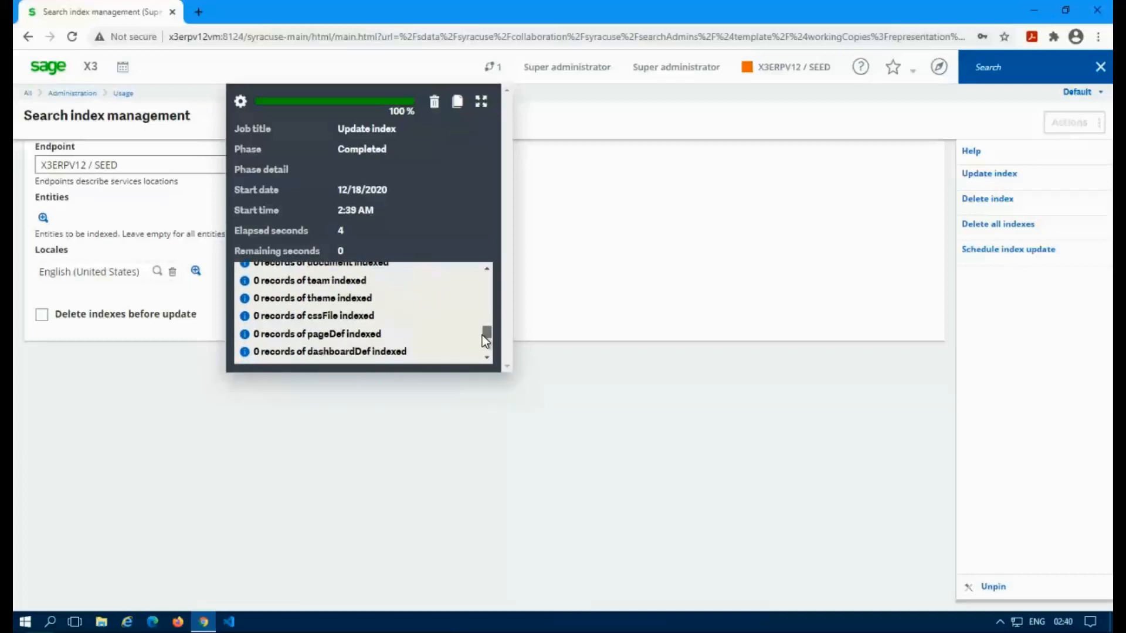
pyautogui.scroll(-3)
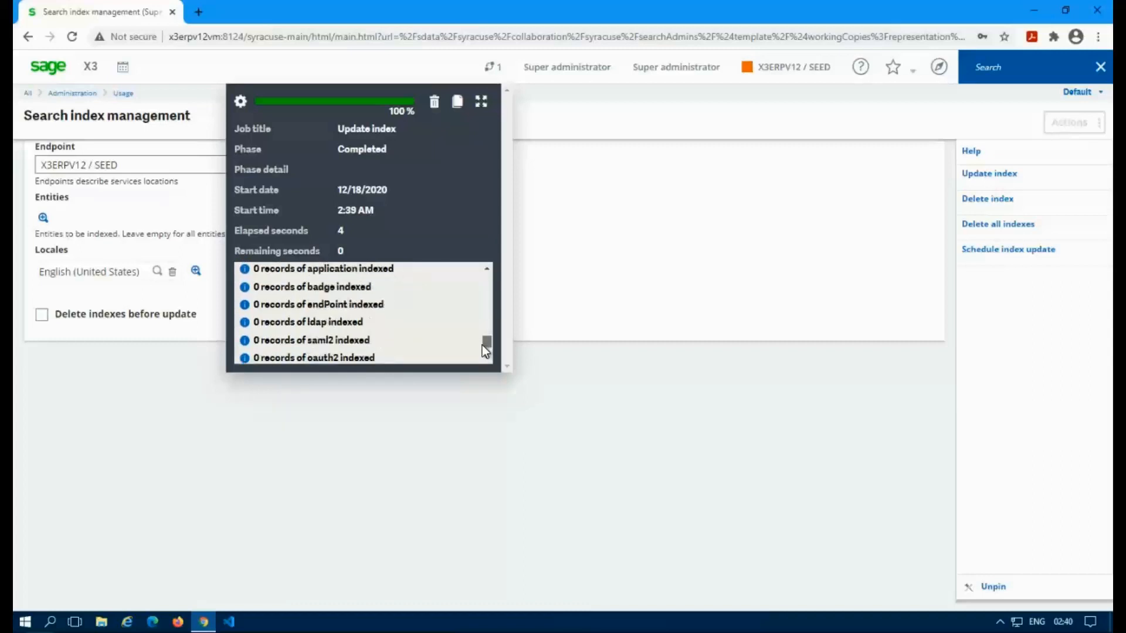
pyautogui.scroll(-3)
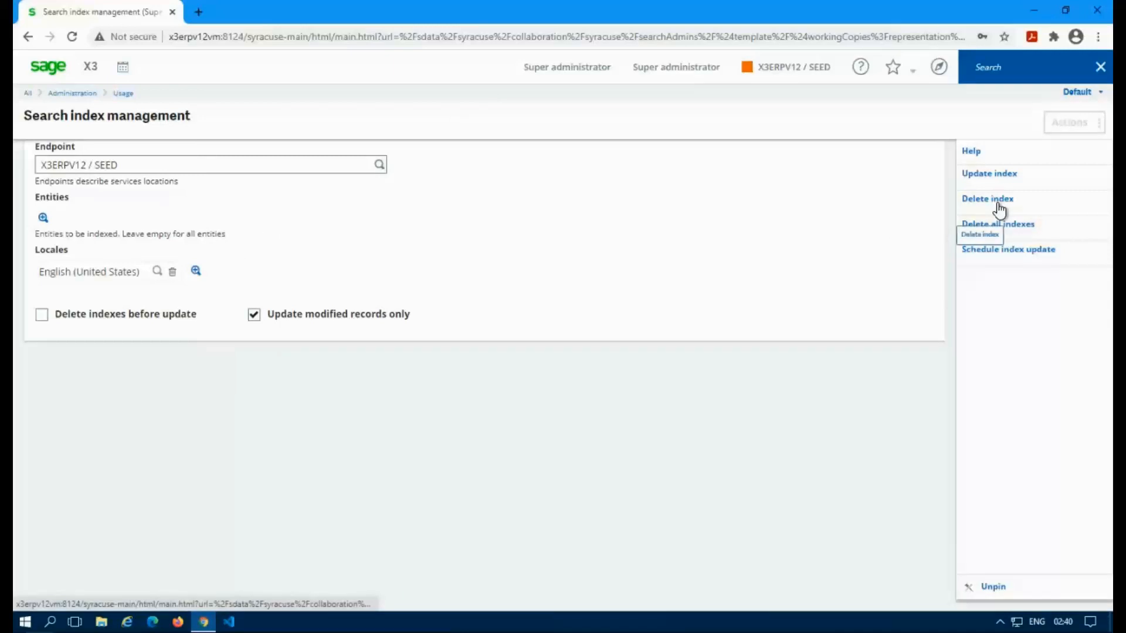
# Delete the SEED endpoint's index, then delete the indexes for all endpoints
pyautogui.click(986, 199)
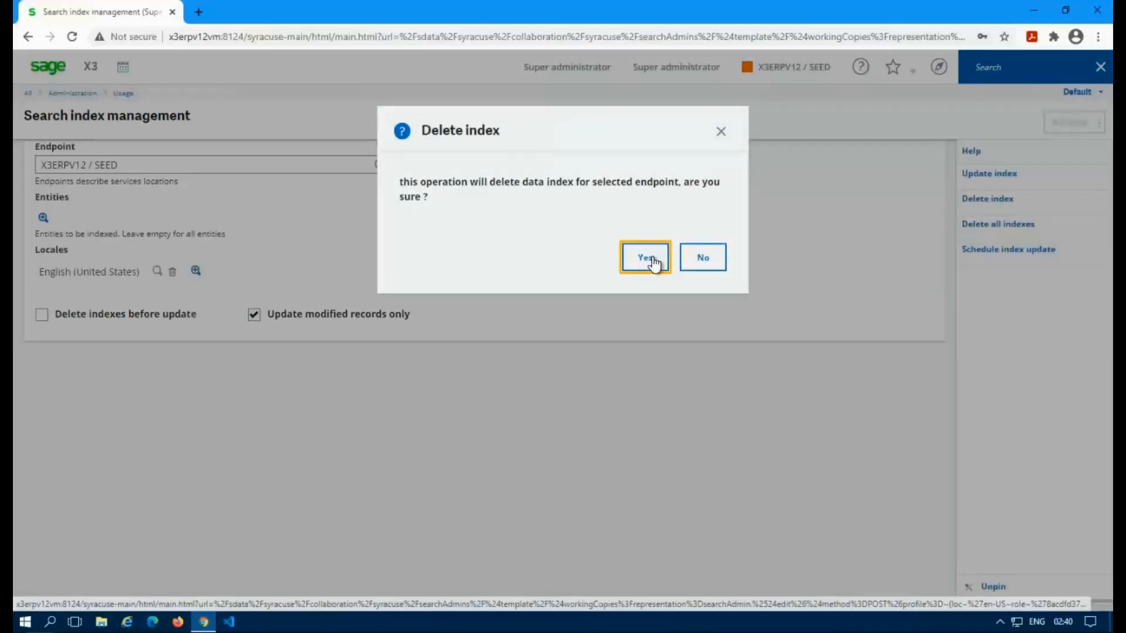
pyautogui.click(644, 257)
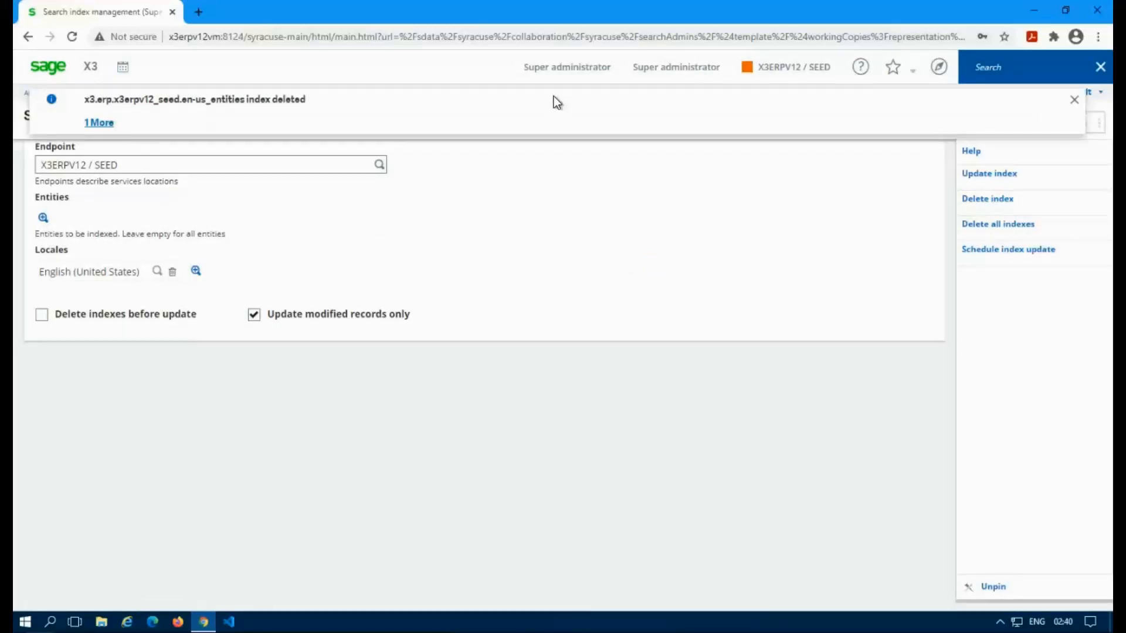
pyautogui.moveTo(1097, 142)
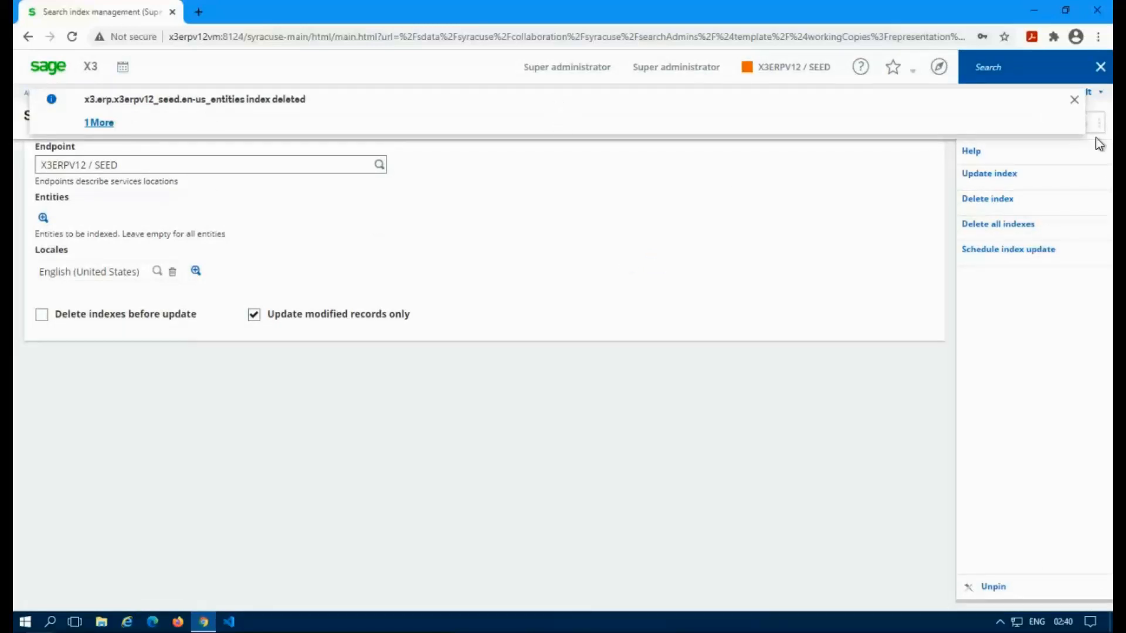
pyautogui.click(996, 222)
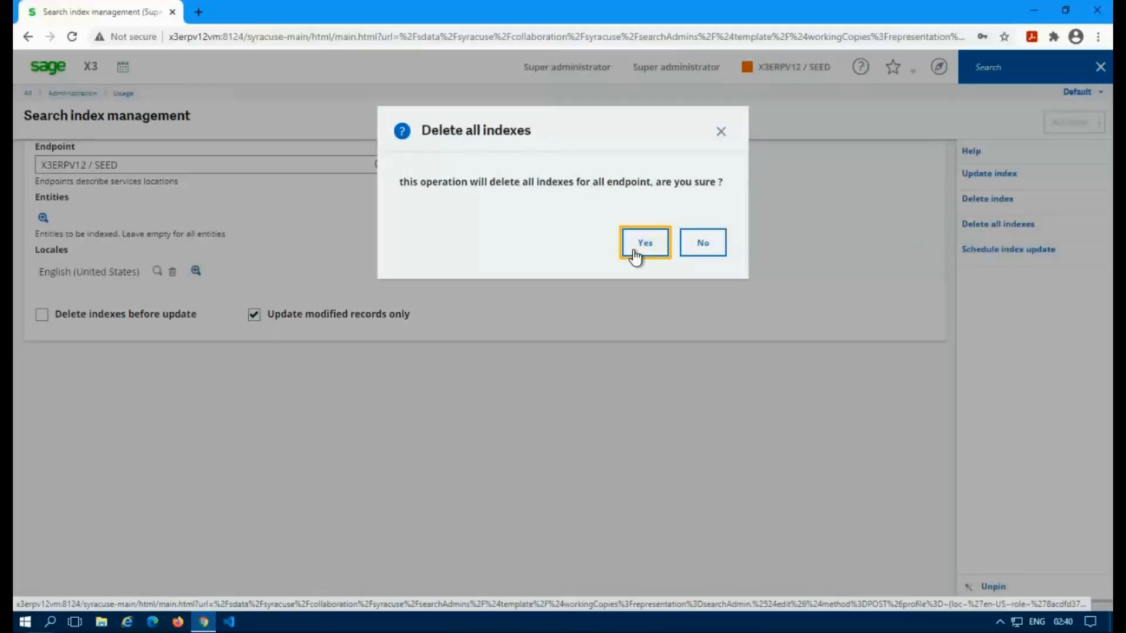
pyautogui.click(643, 242)
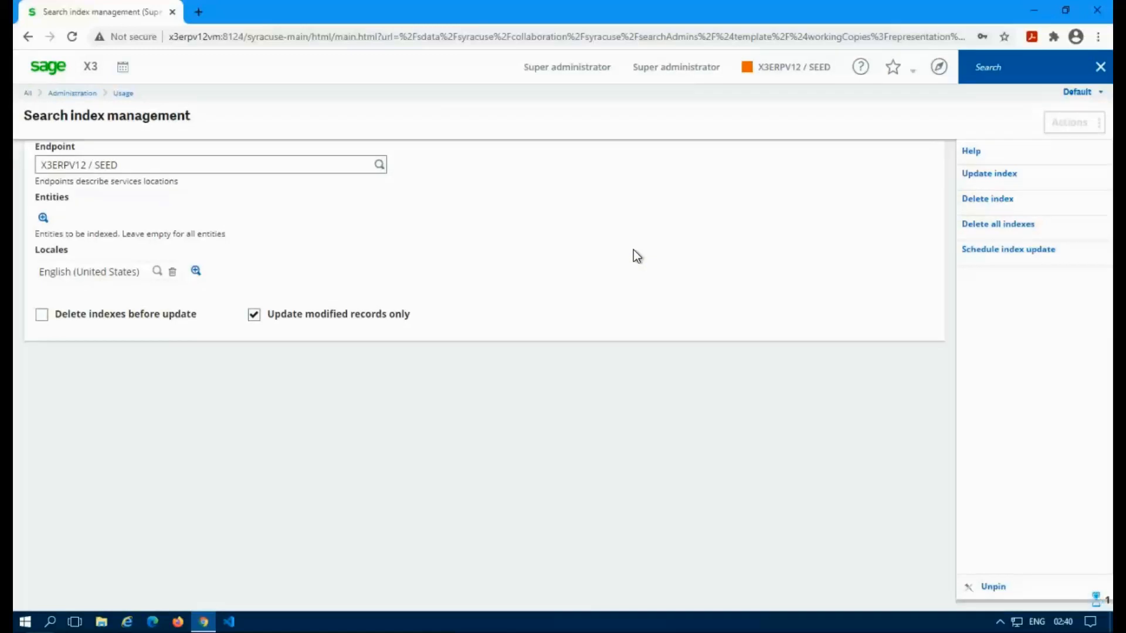
# Delete the SEED index again and dismiss the 'index deleted' notification messages
pyautogui.click(986, 199)
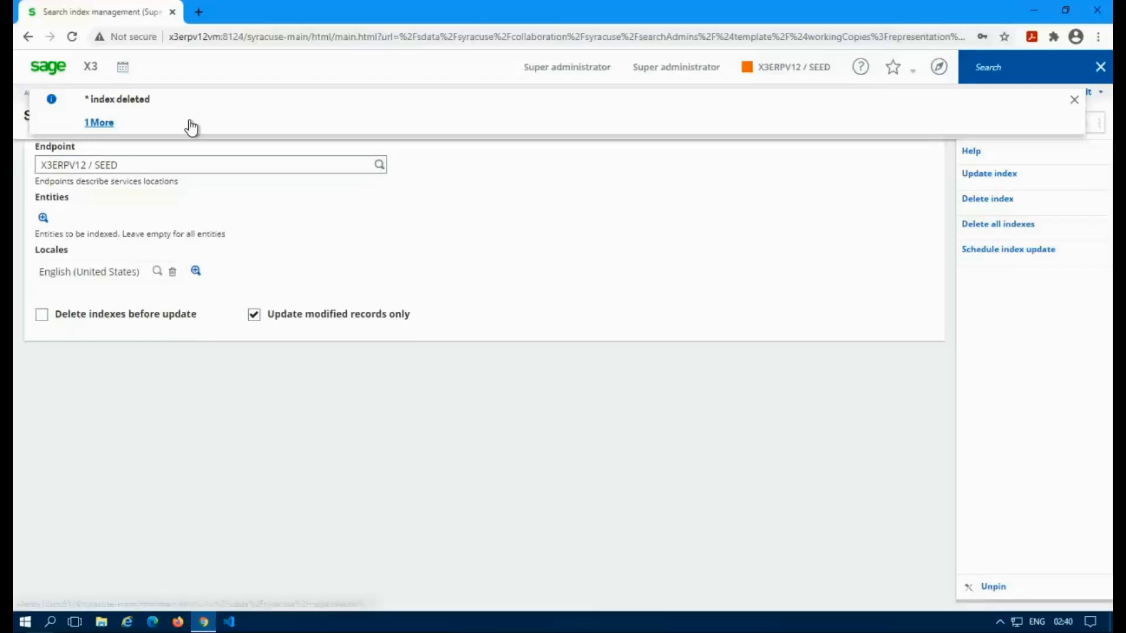
pyautogui.click(99, 122)
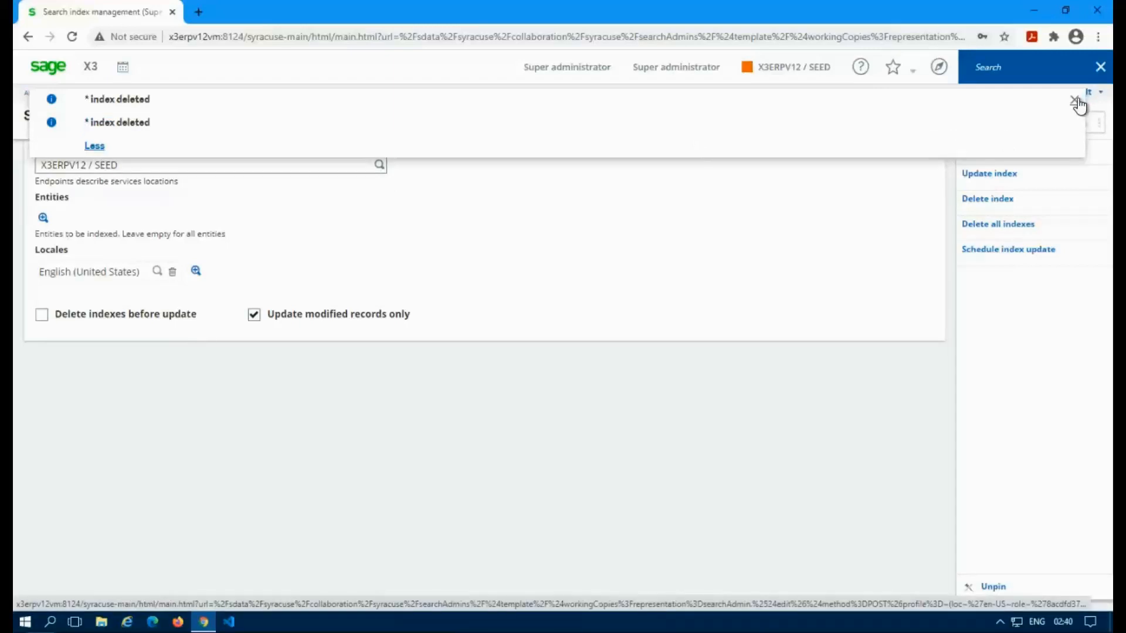
pyautogui.click(1078, 100)
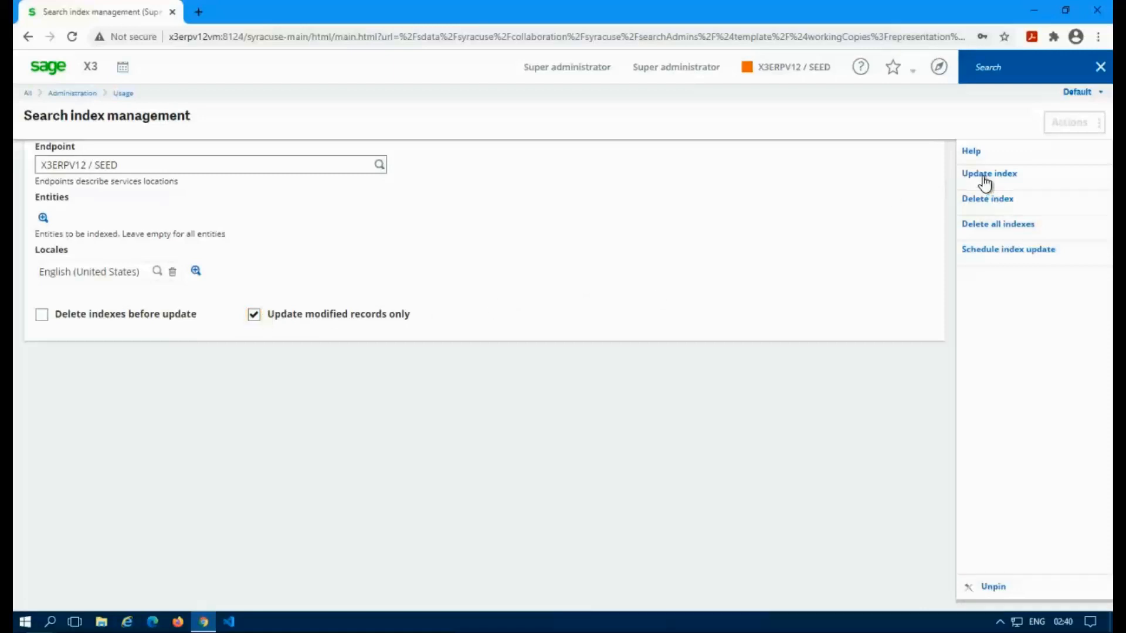
# Rebuild the SEED endpoint's search index and confirm the update job completed at 100%
pyautogui.click(987, 173)
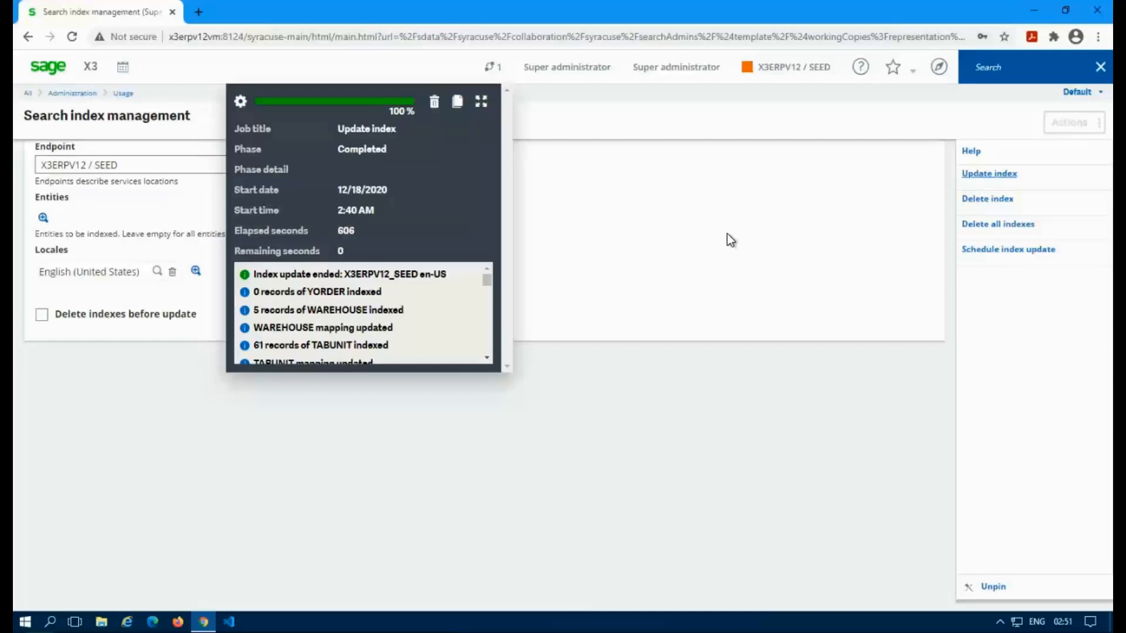
pyautogui.moveTo(590, 279)
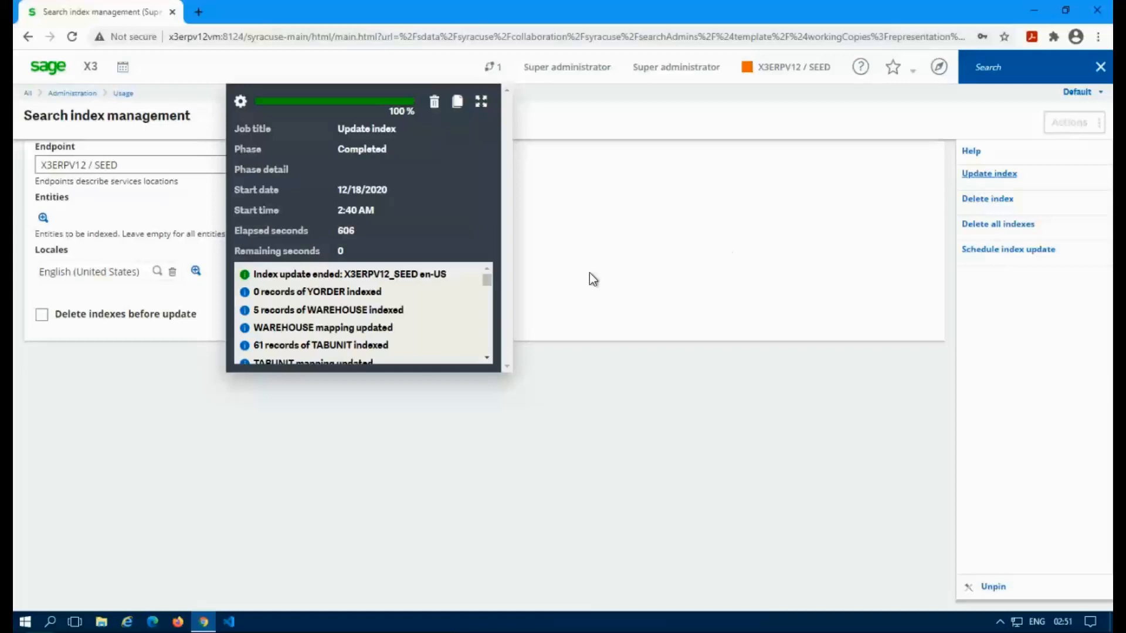
pyautogui.moveTo(440, 289)
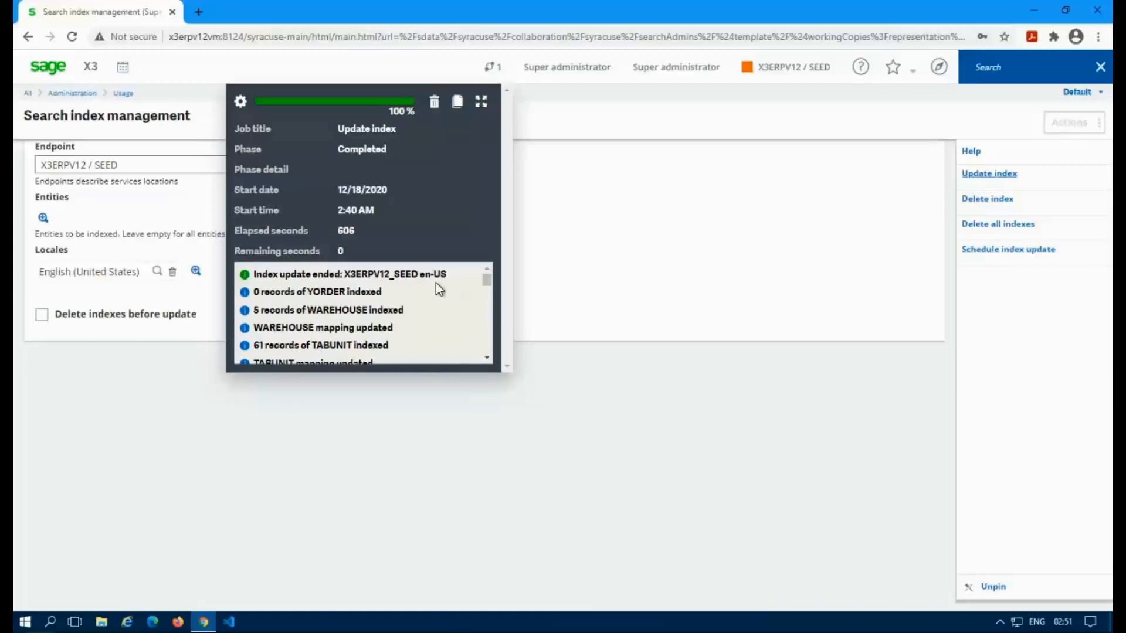
pyautogui.scroll(-3)
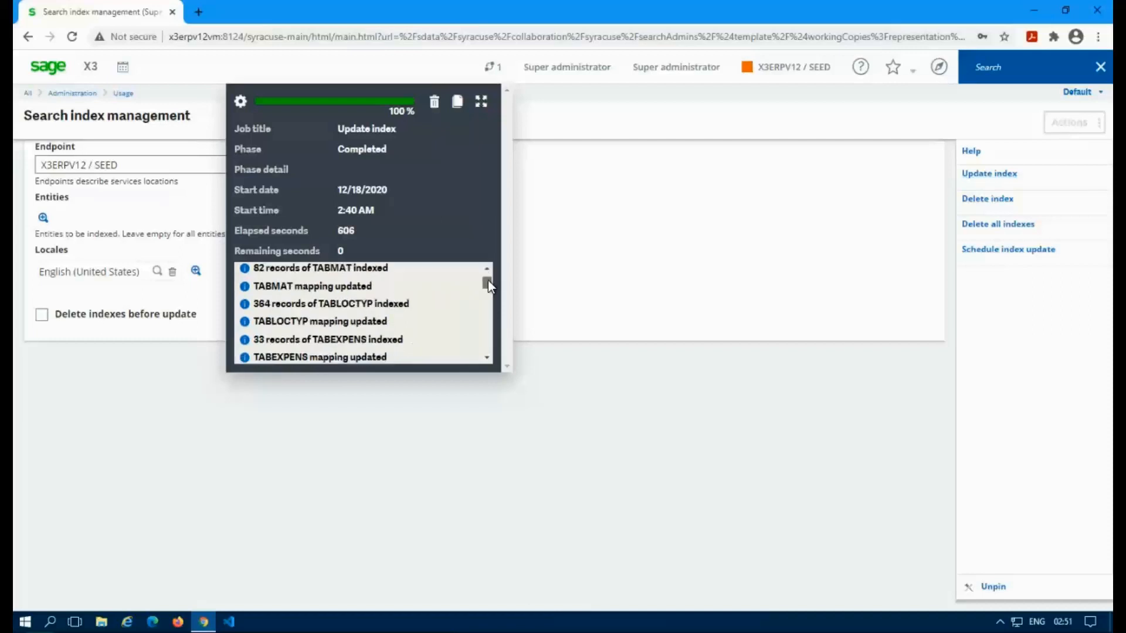
pyautogui.scroll(-3)
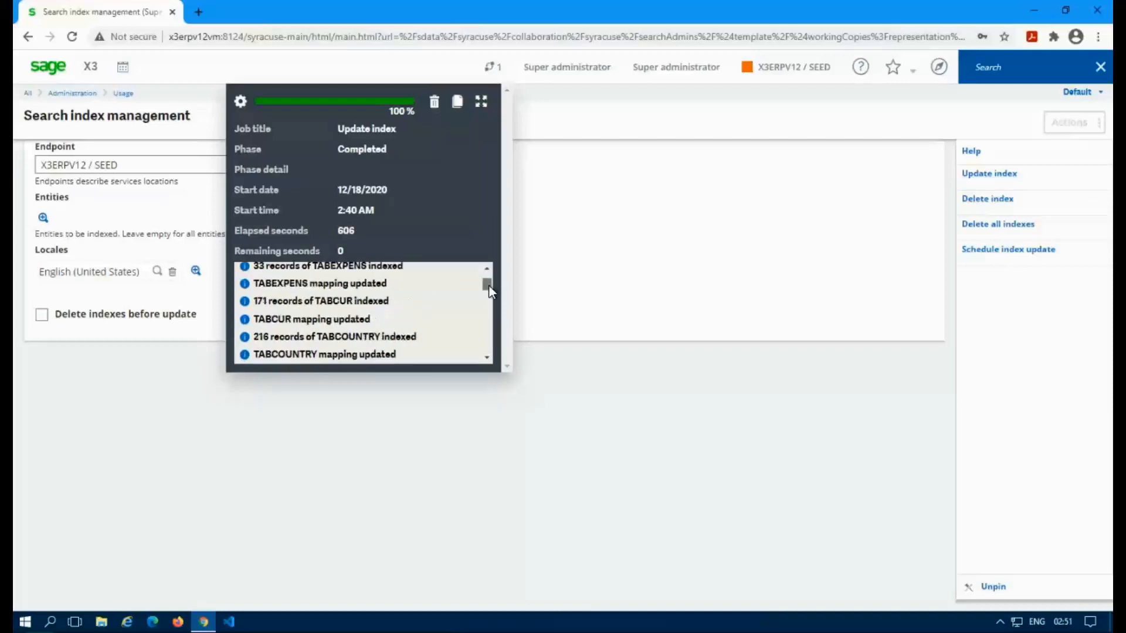
pyautogui.scroll(-3)
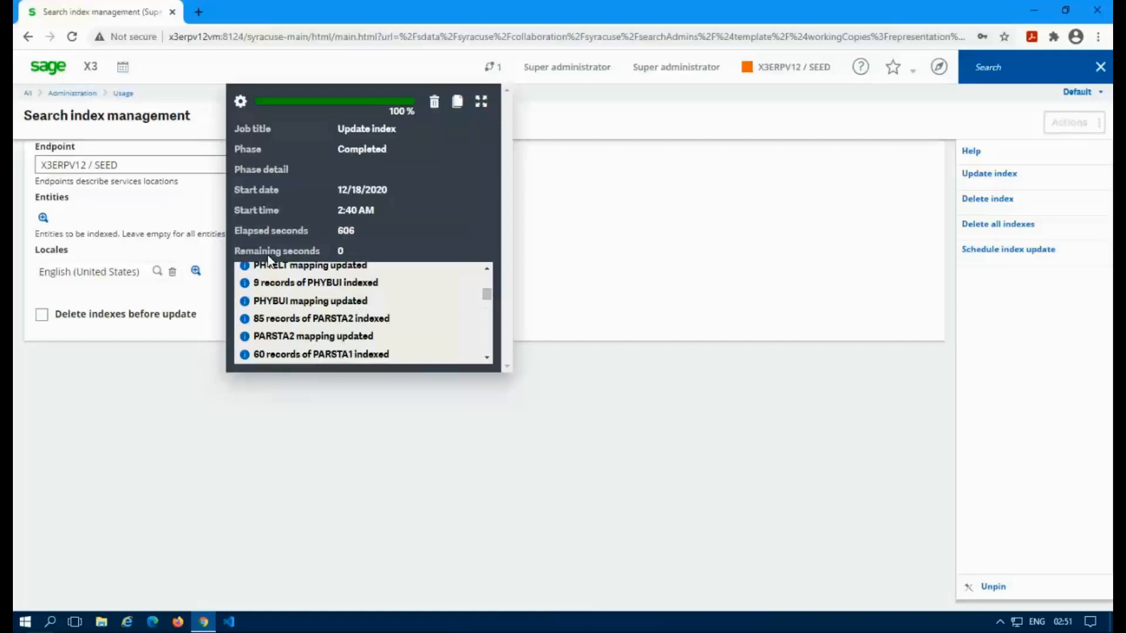
pyautogui.moveTo(394, 325)
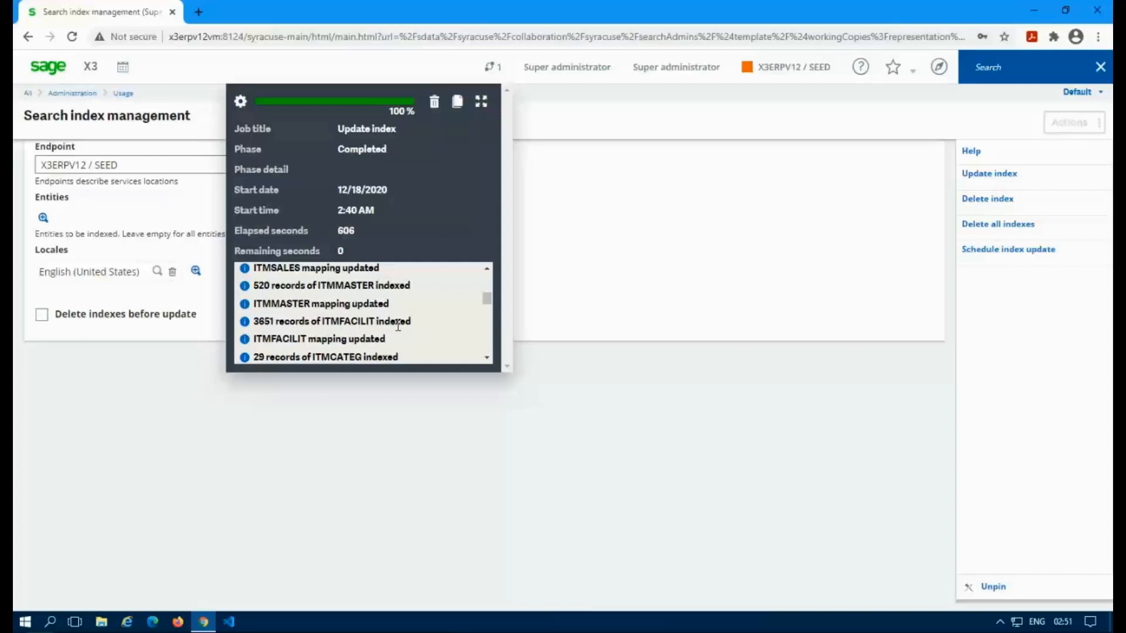
pyautogui.moveTo(427, 122)
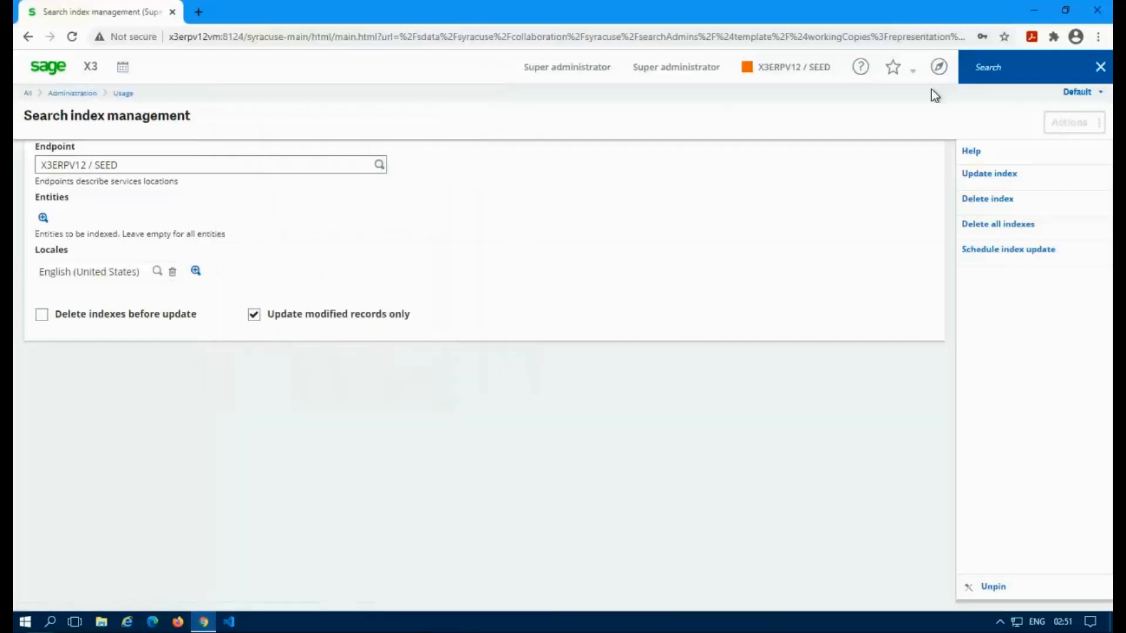
# Search globally for 'sales order' and review the eight function and eight data results
pyautogui.click(1027, 66)
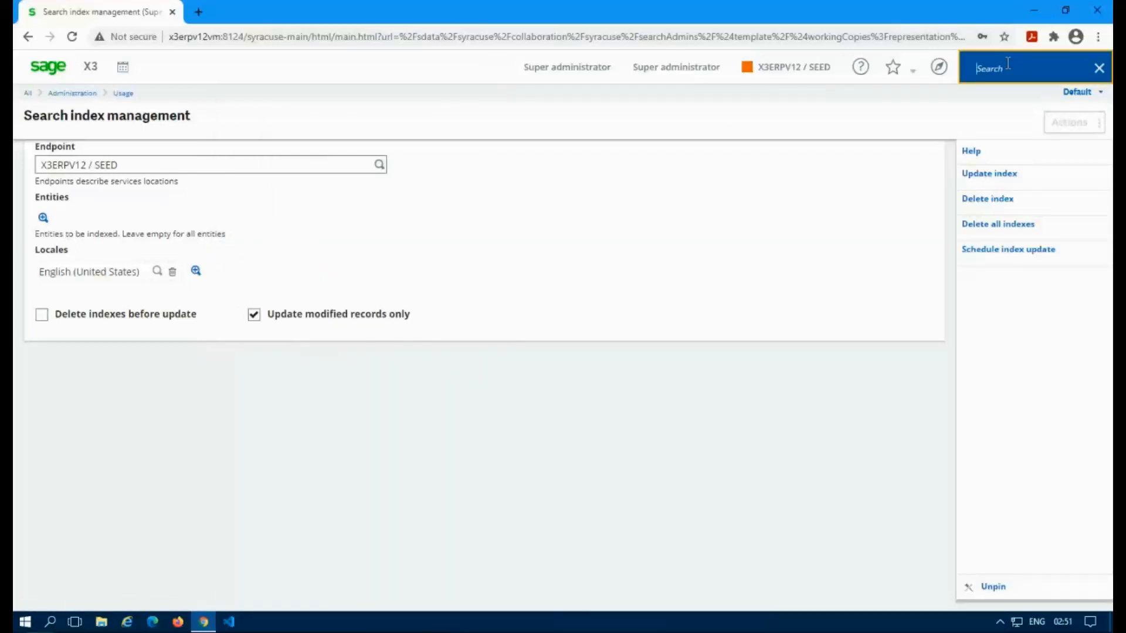
pyautogui.write('sales')
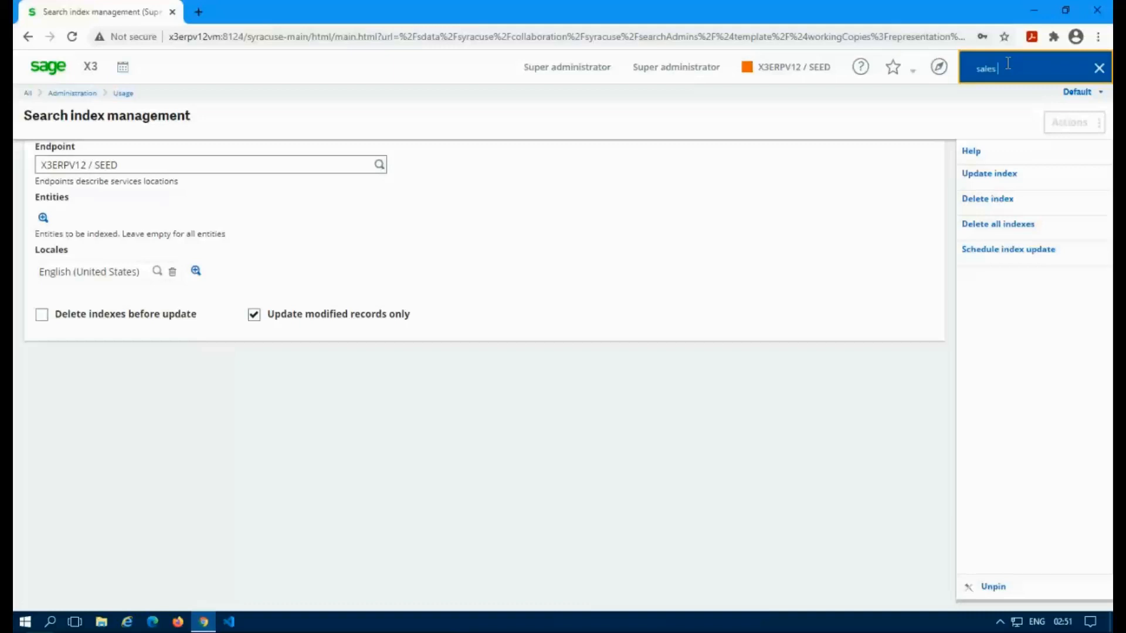
pyautogui.write('order')
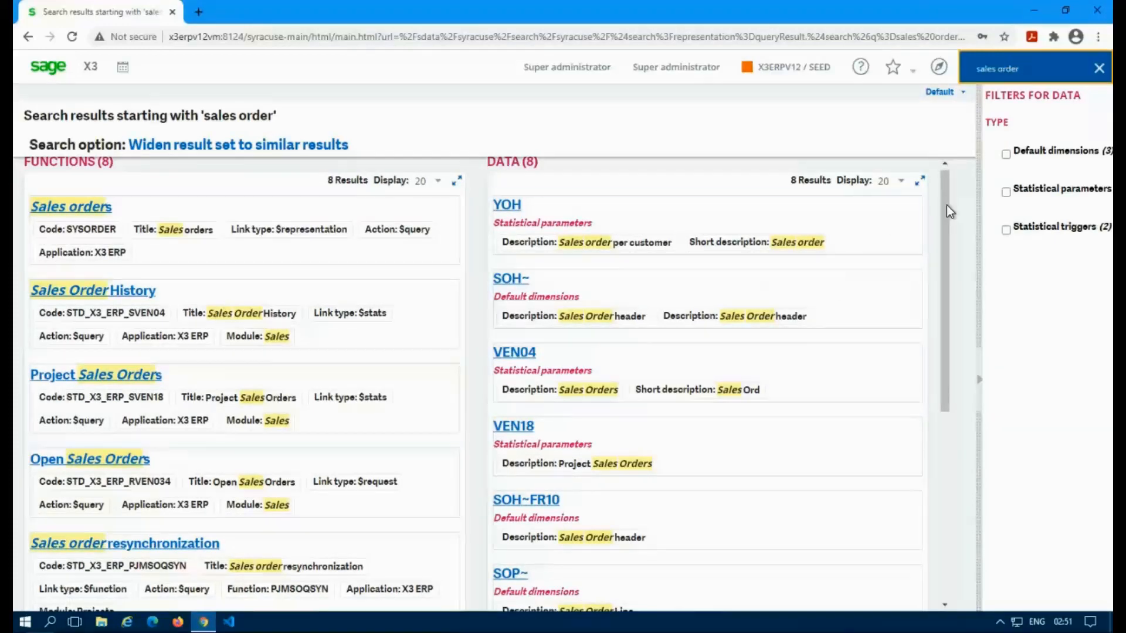
pyautogui.scroll(-3)
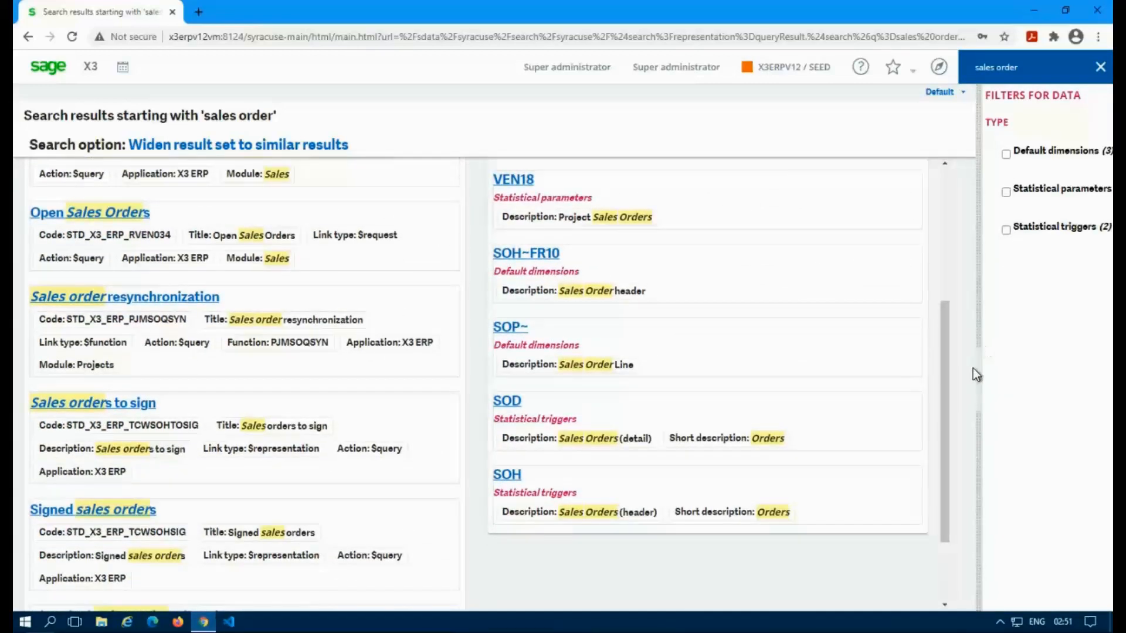
pyautogui.scroll(-3)
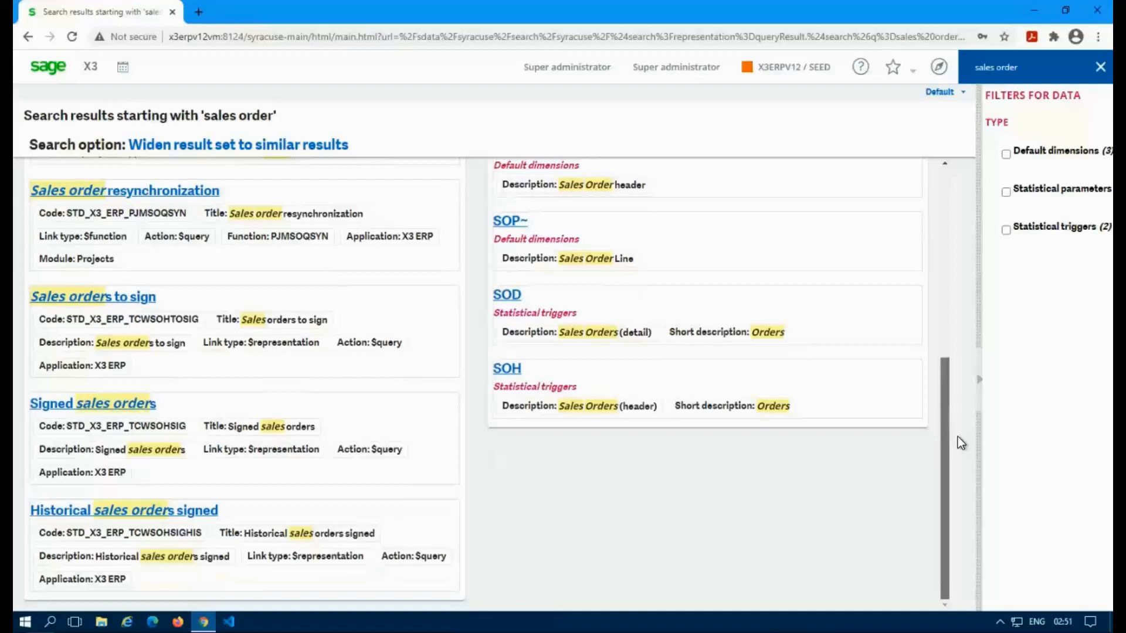
pyautogui.moveTo(782, 441)
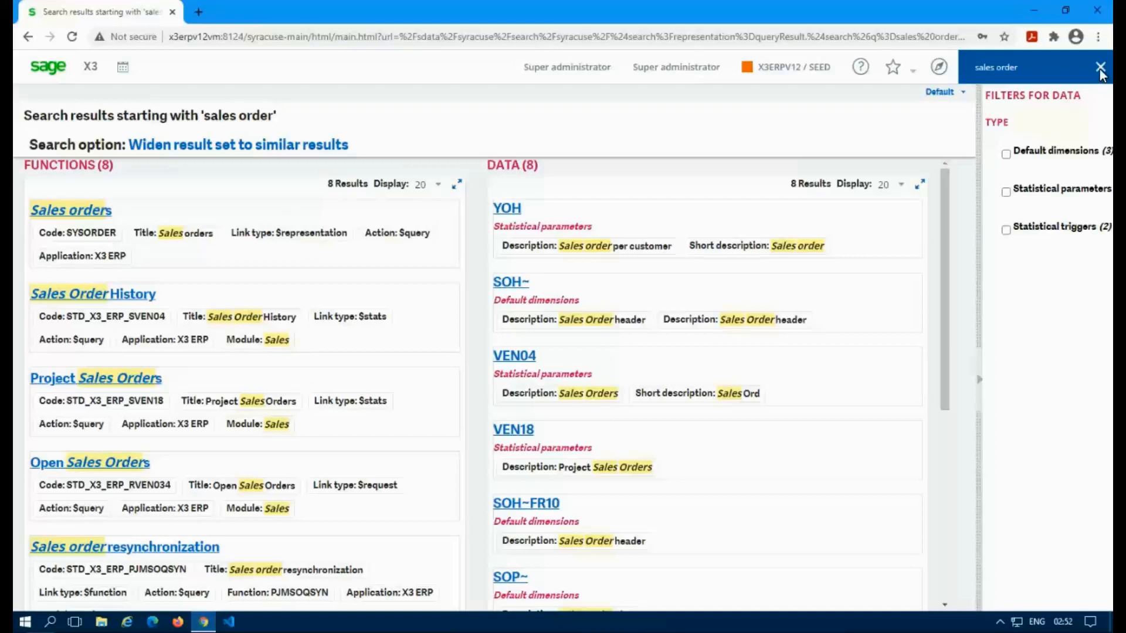
# Clear the search and close the browser, confirming Leave
pyautogui.click(1101, 67)
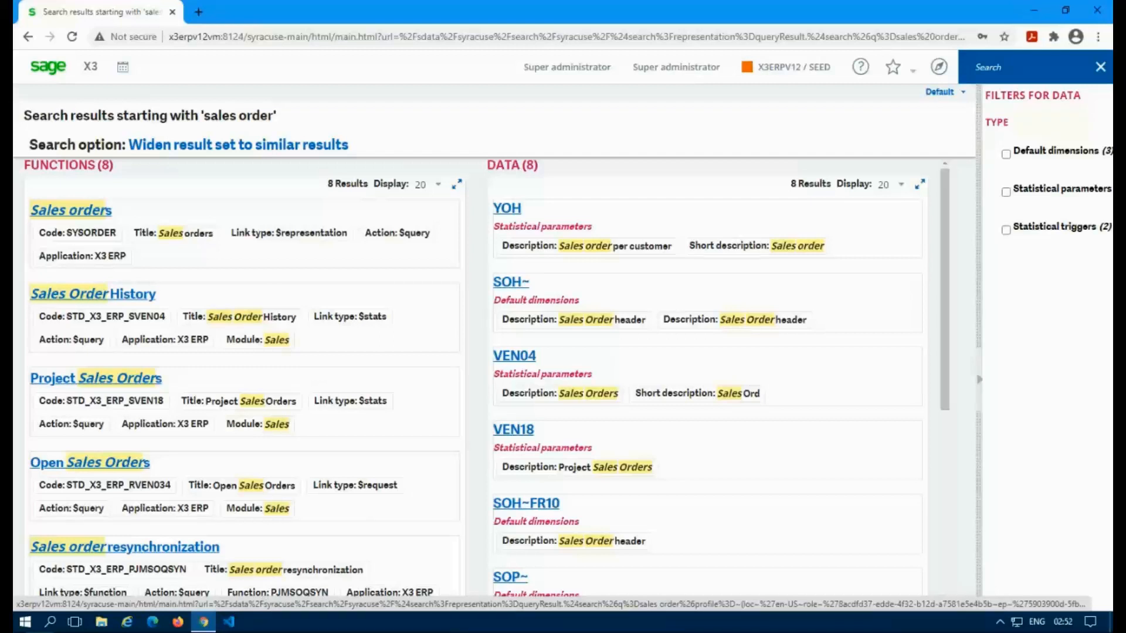
pyautogui.moveTo(314, 302)
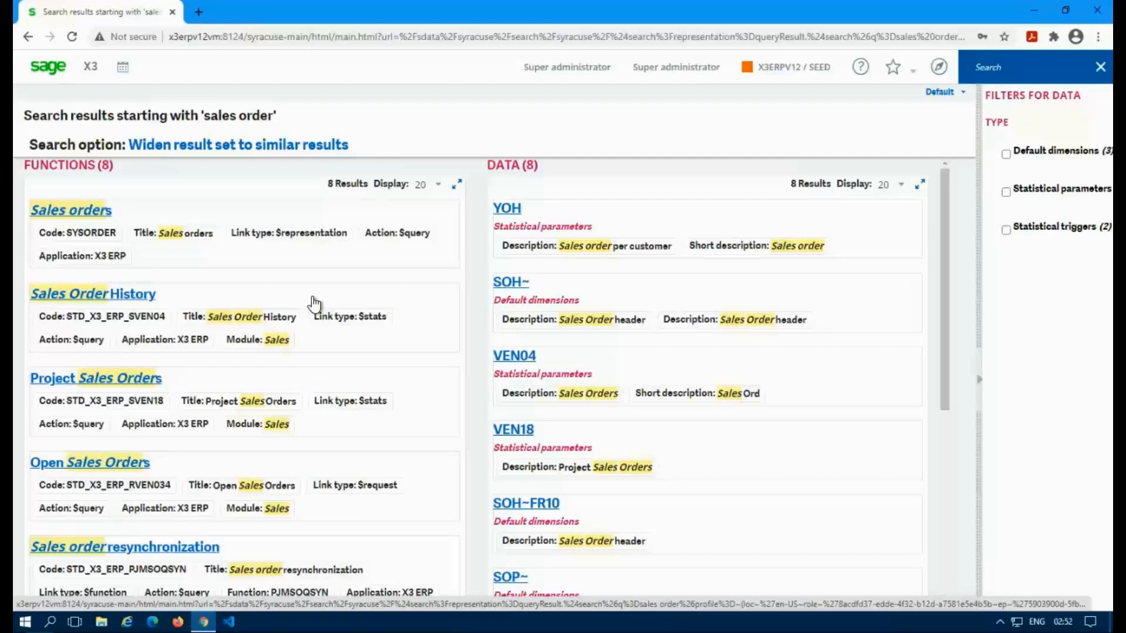
pyautogui.moveTo(789, 118)
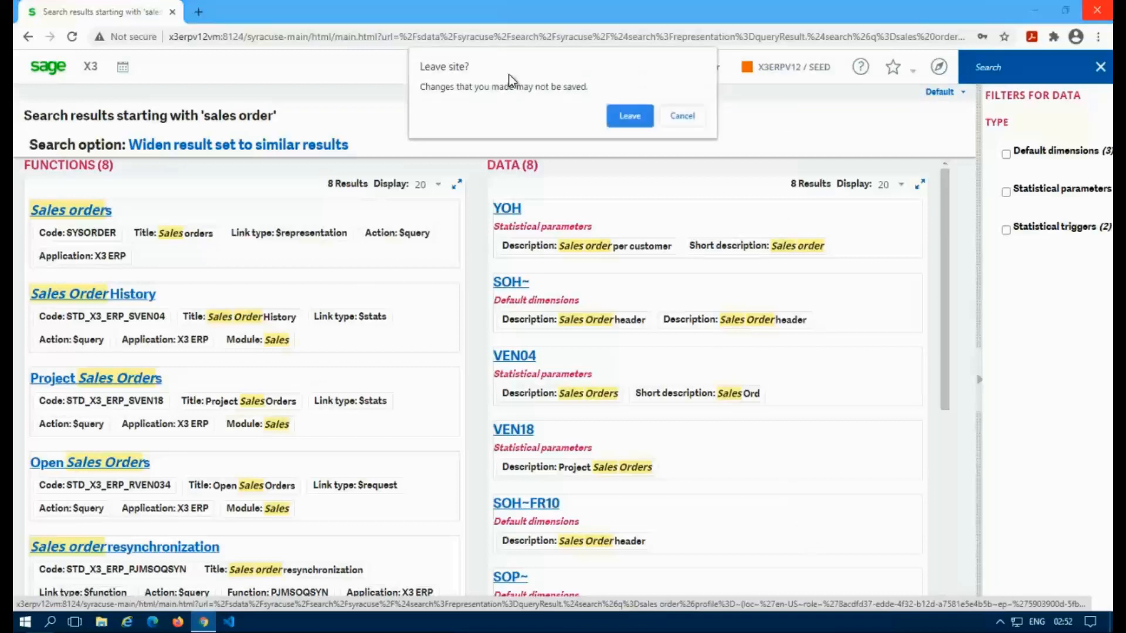
pyautogui.click(628, 116)
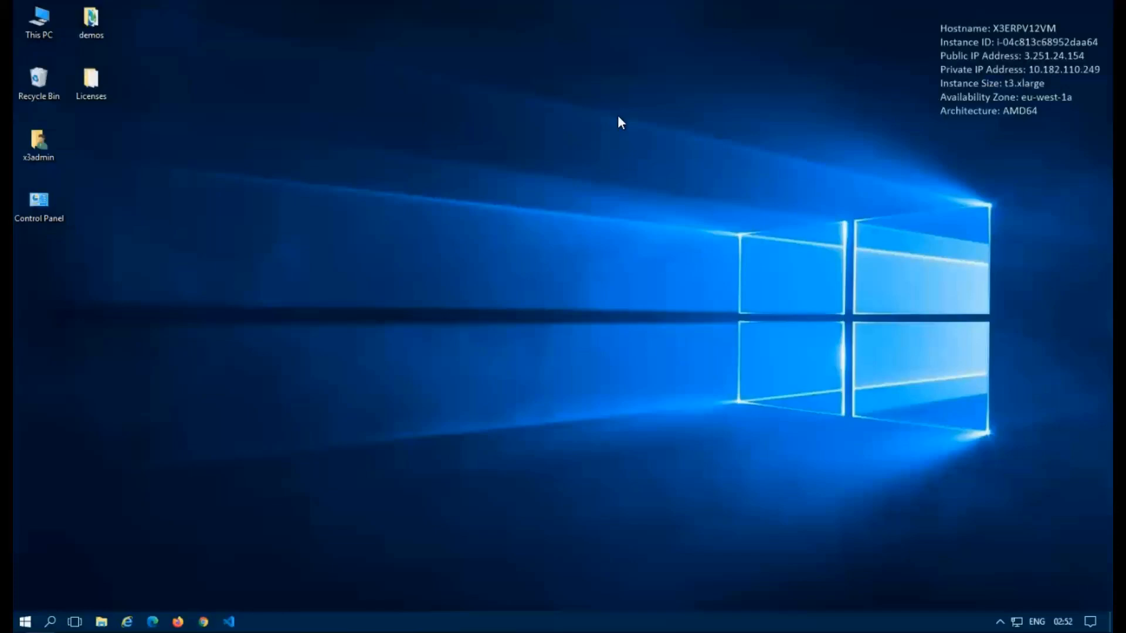